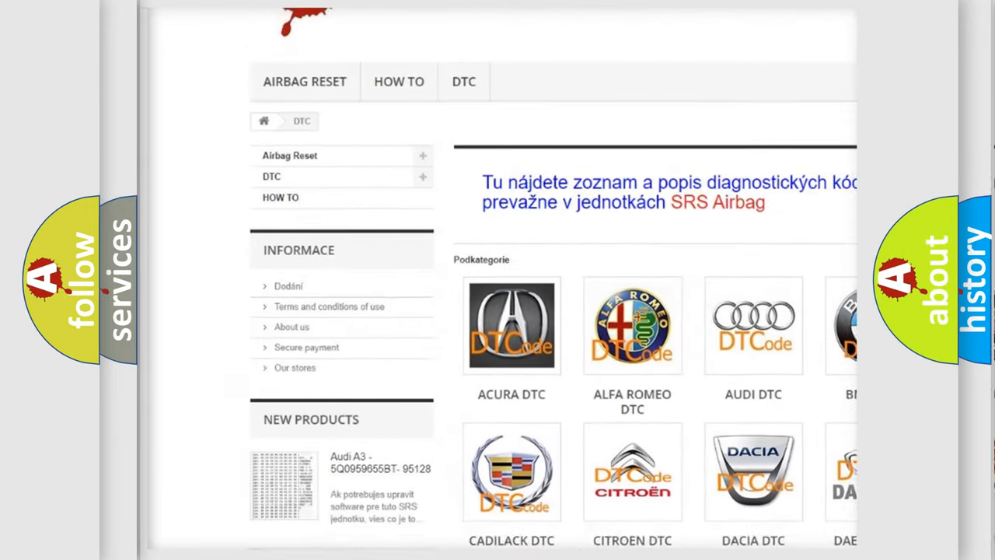
scroll(down, 3)
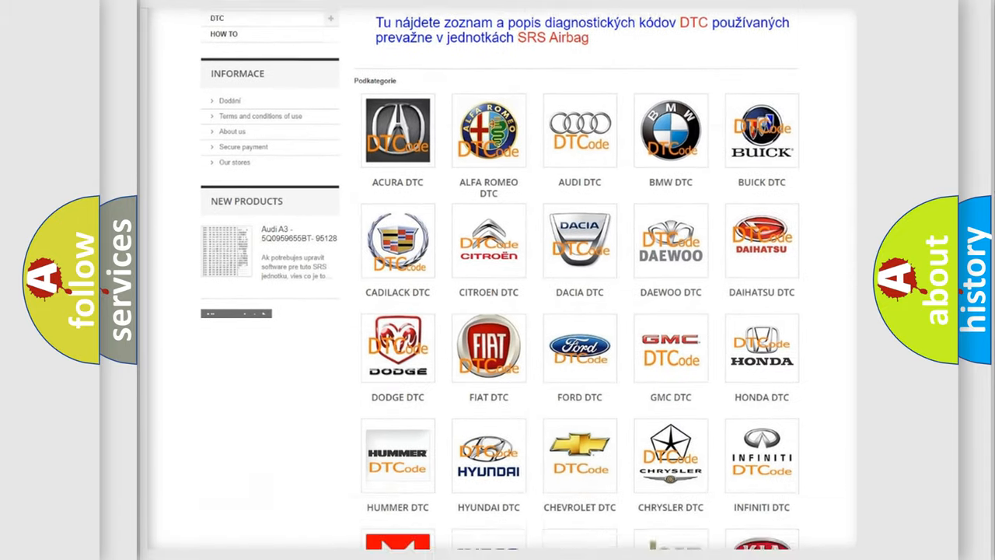
scroll(down, 3)
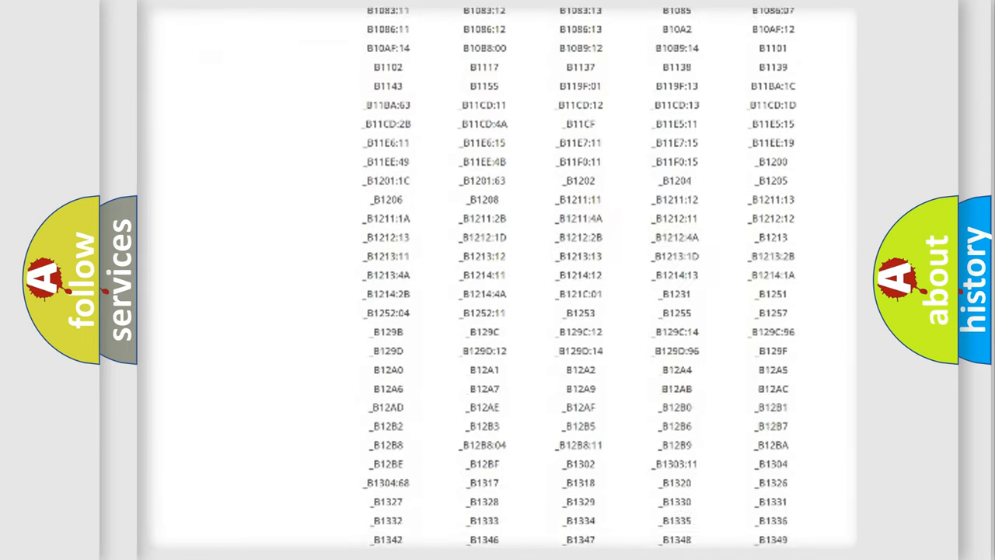
scroll(down, 3)
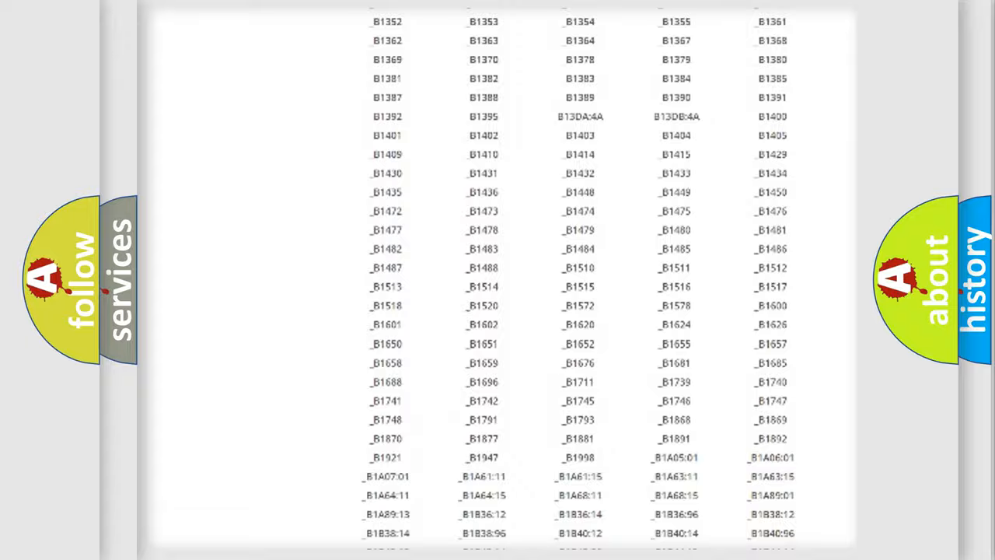
scroll(up, 3)
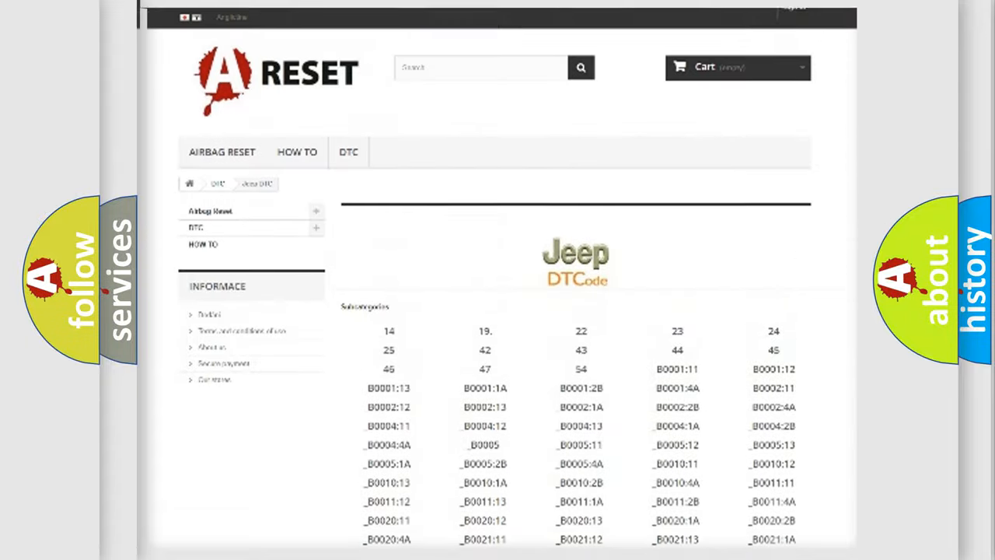
scroll(up, 3)
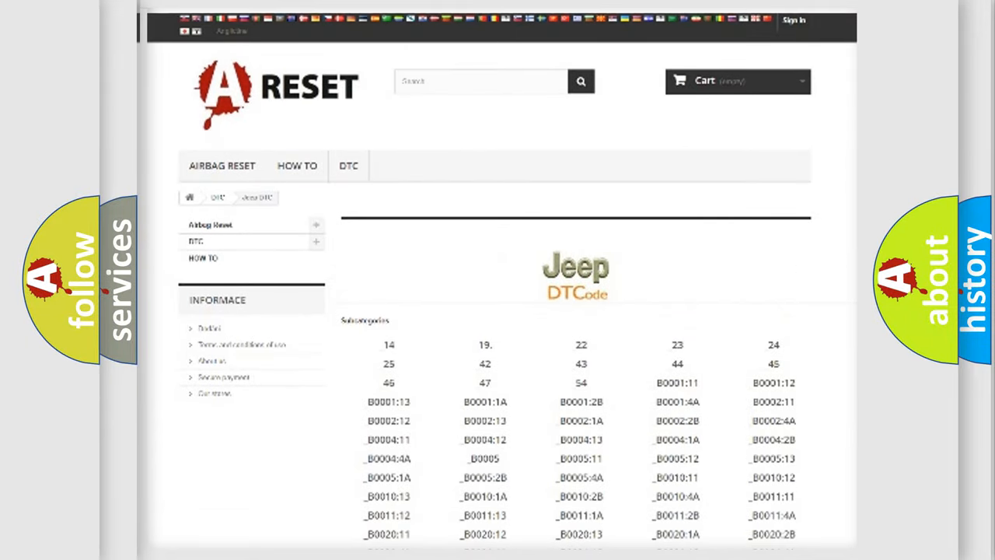